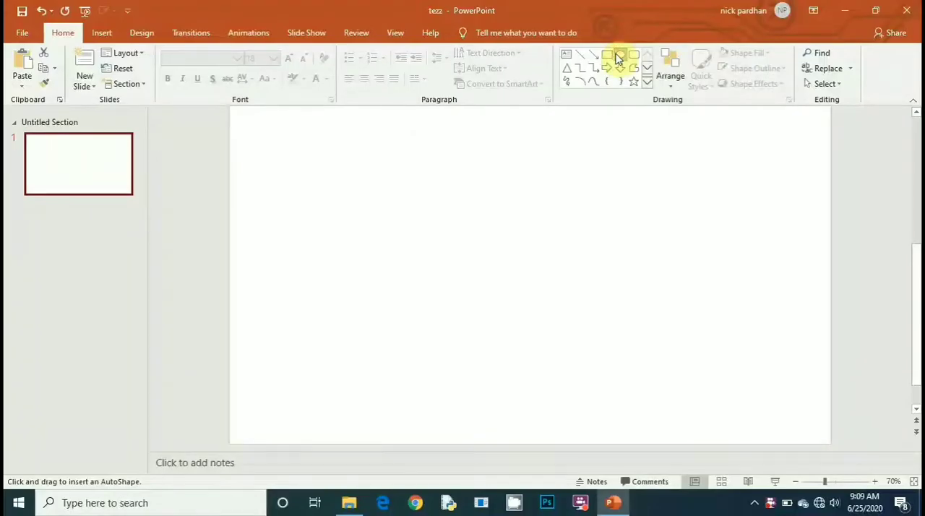
Step: Draw a big circle and centre the thin horizontal bar across it
drag(412, 155, 579, 282)
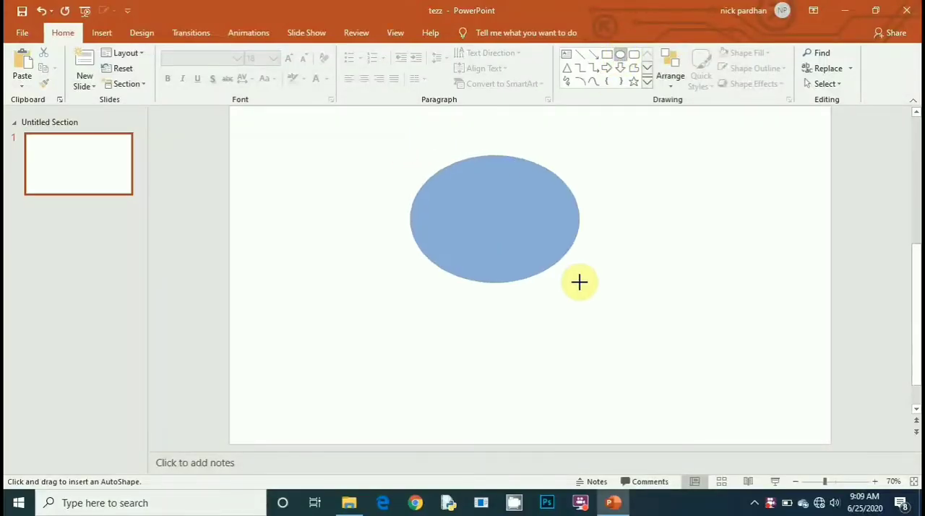
drag(579, 282, 697, 434)
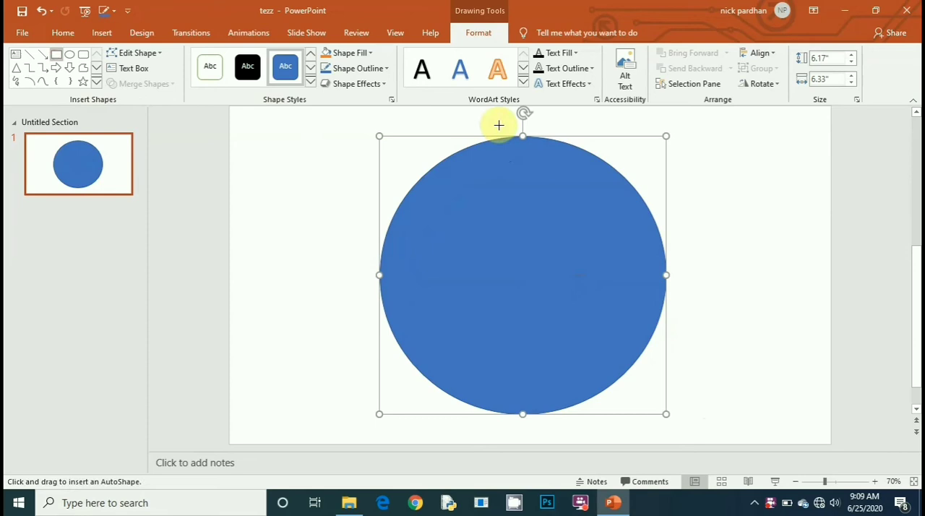
mouse_move(512, 388)
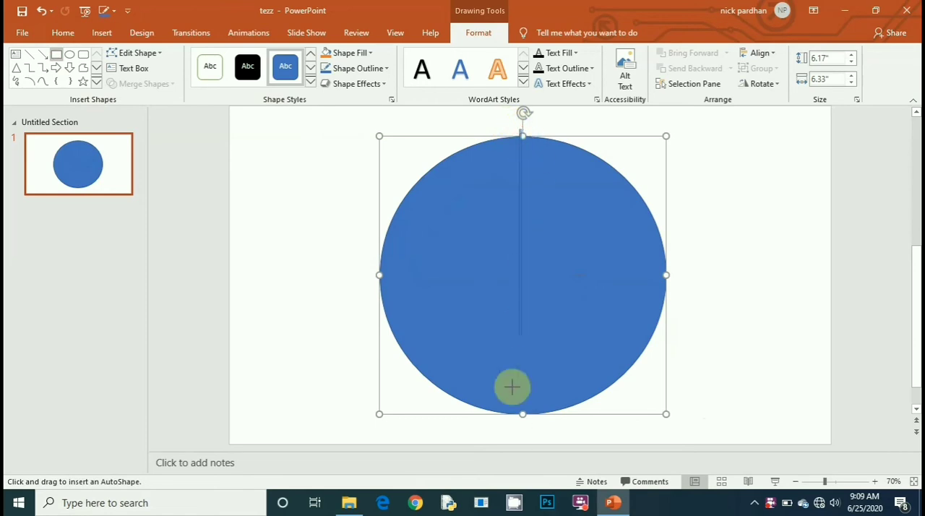
mouse_move(524, 438)
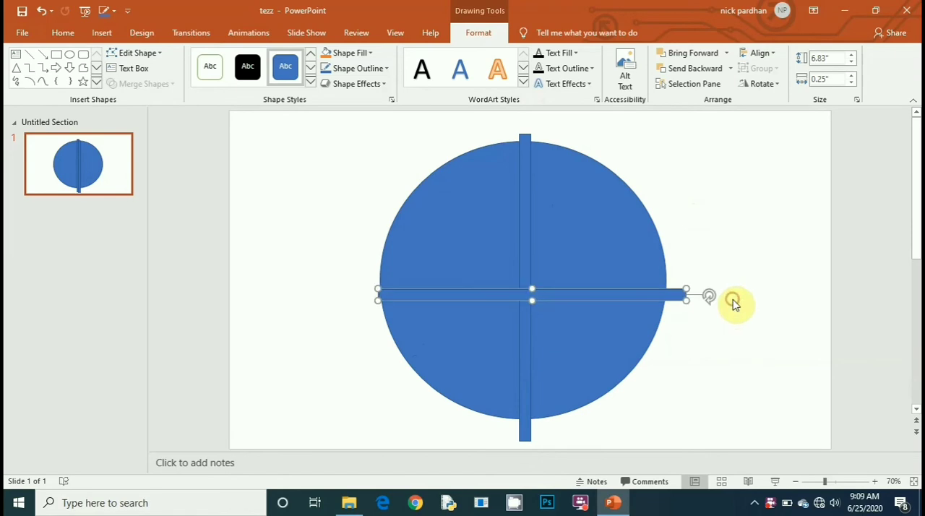
drag(734, 304, 647, 253)
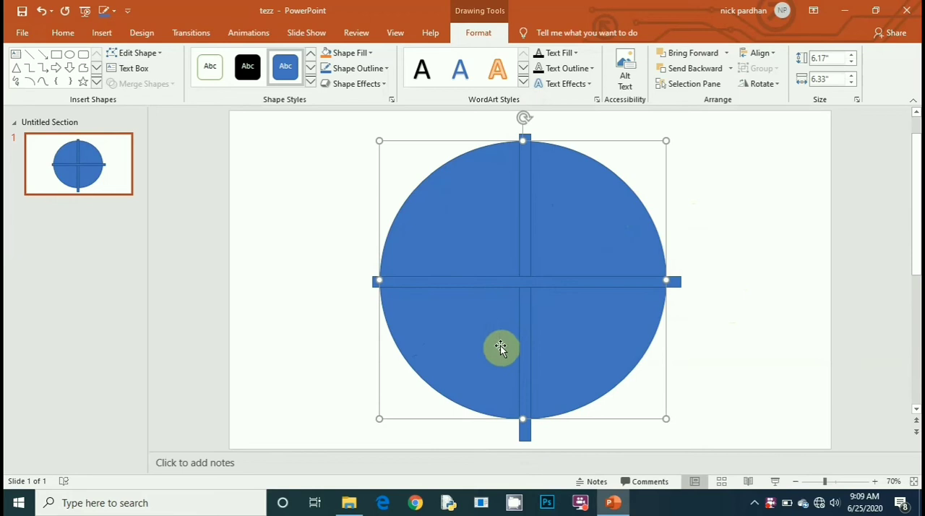
mouse_move(388, 291)
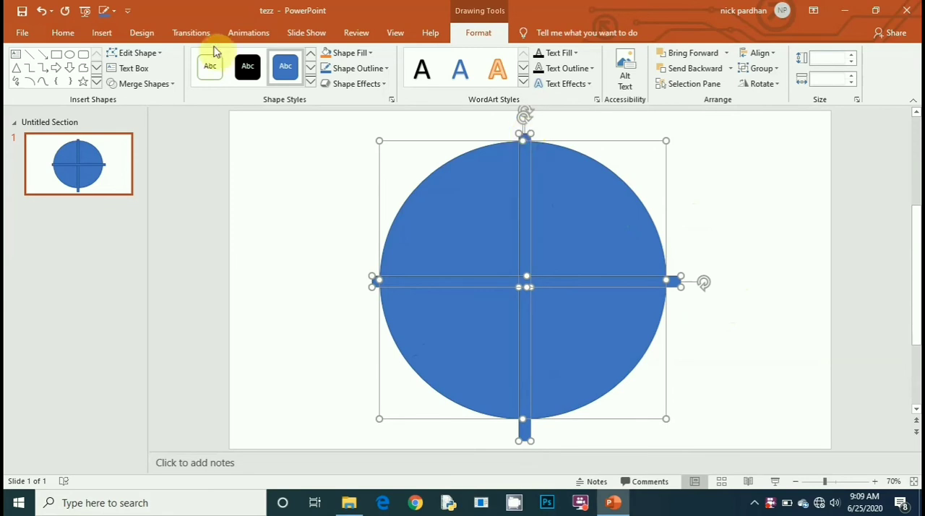
Step: Fragment the circle and crossing bars into separate pieces with Merge Shapes
click(145, 83)
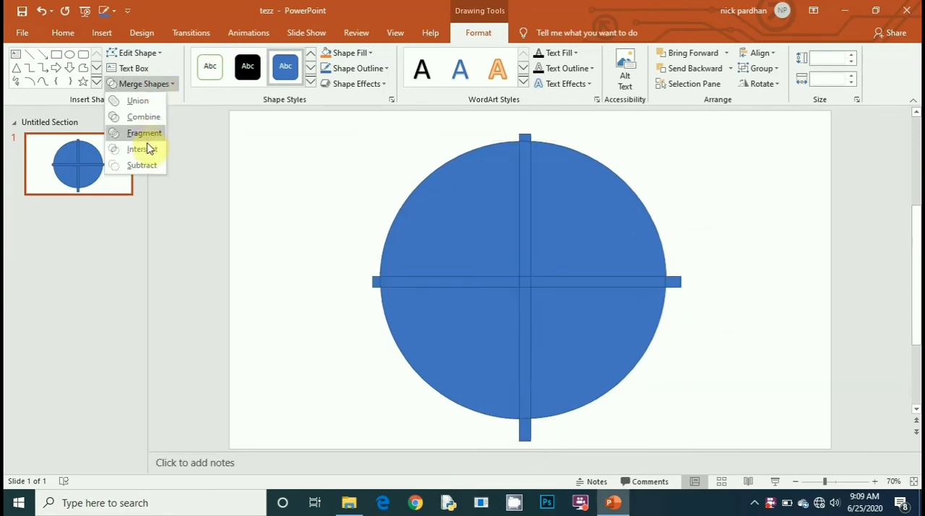
mouse_move(144, 133)
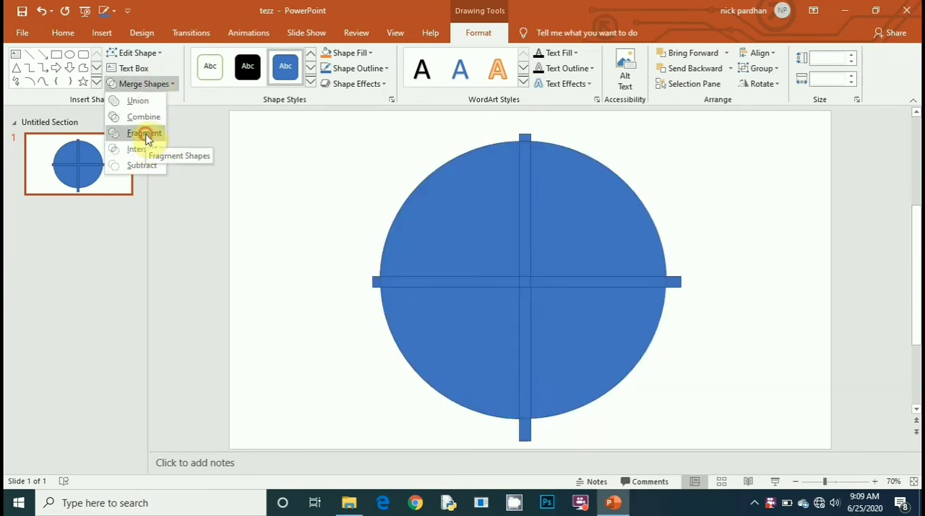
click(143, 133)
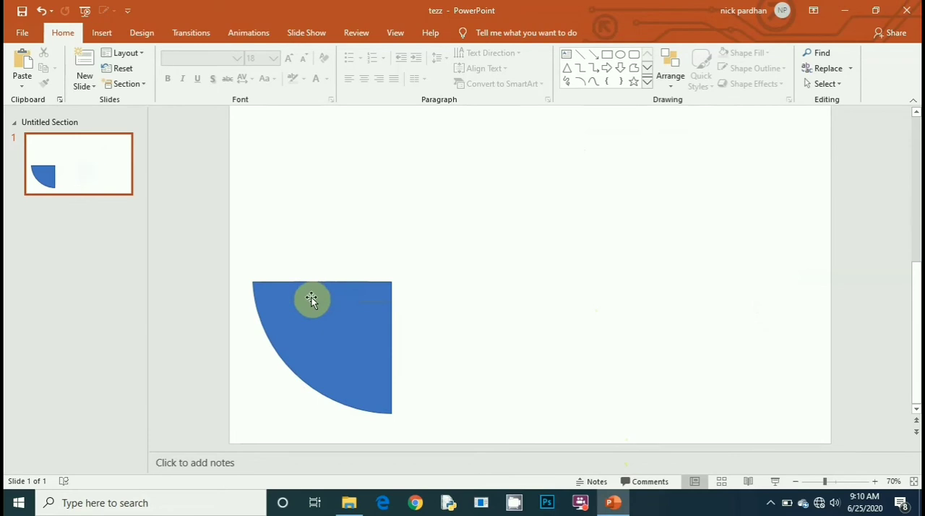
Step: Centre the quarter wedge and union it with the overlapping circle into a teardrop
drag(312, 300, 448, 260)
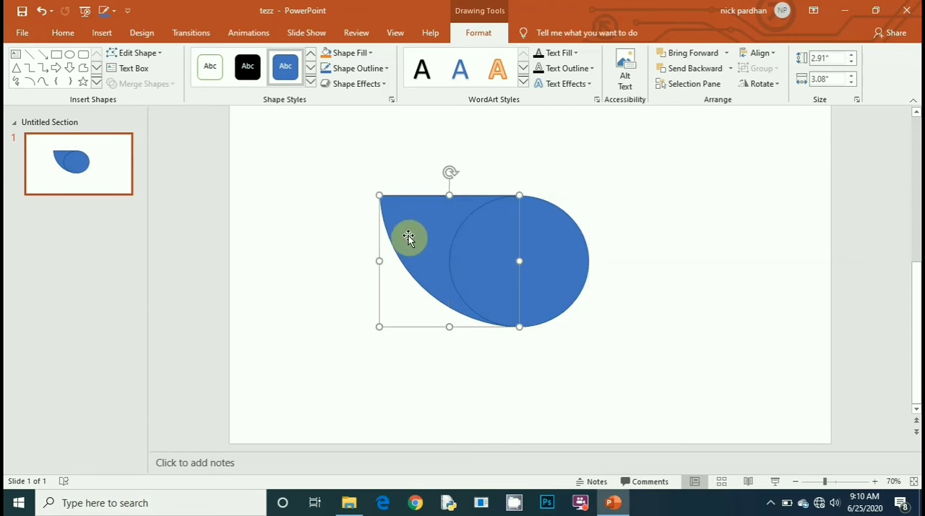
click(62, 33)
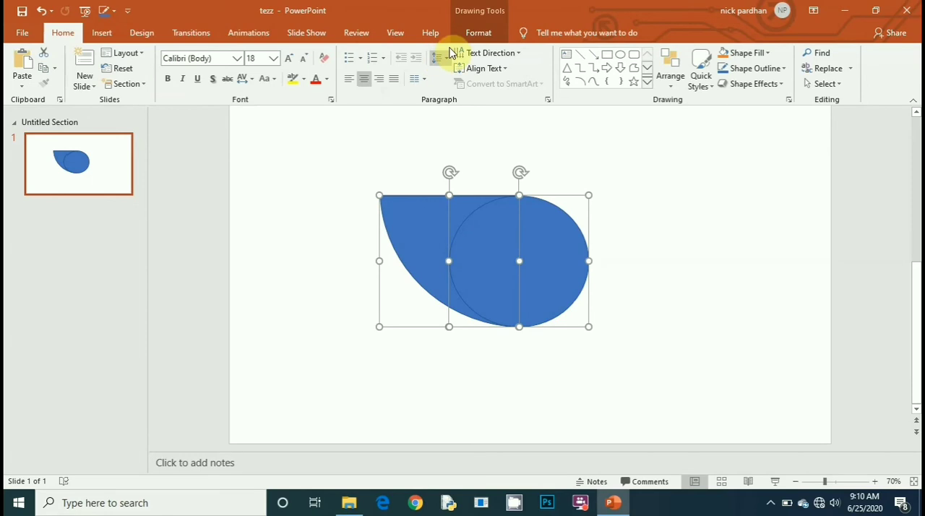
click(478, 33)
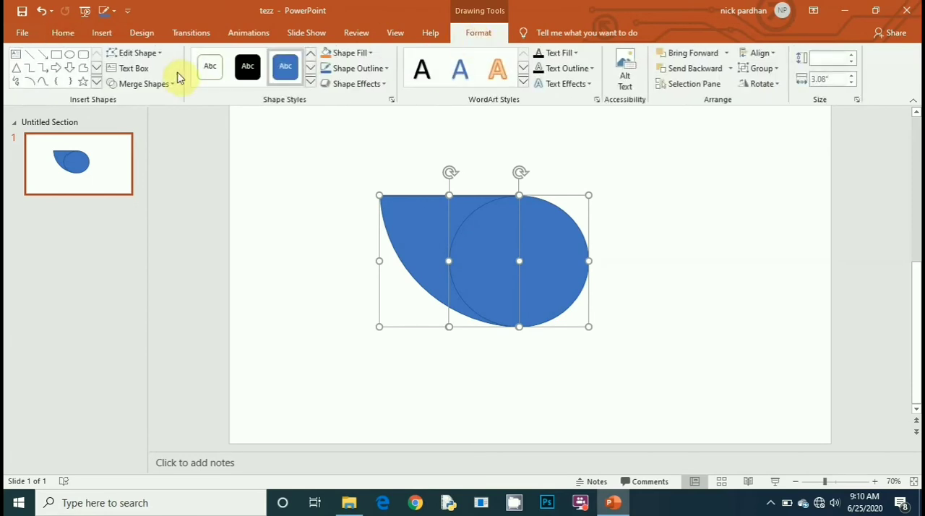
click(145, 83)
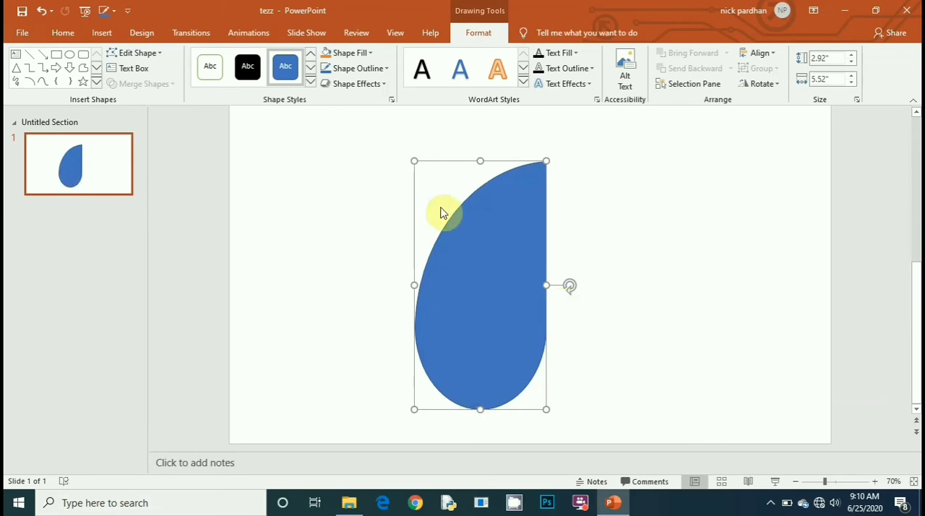
right_click(445, 213)
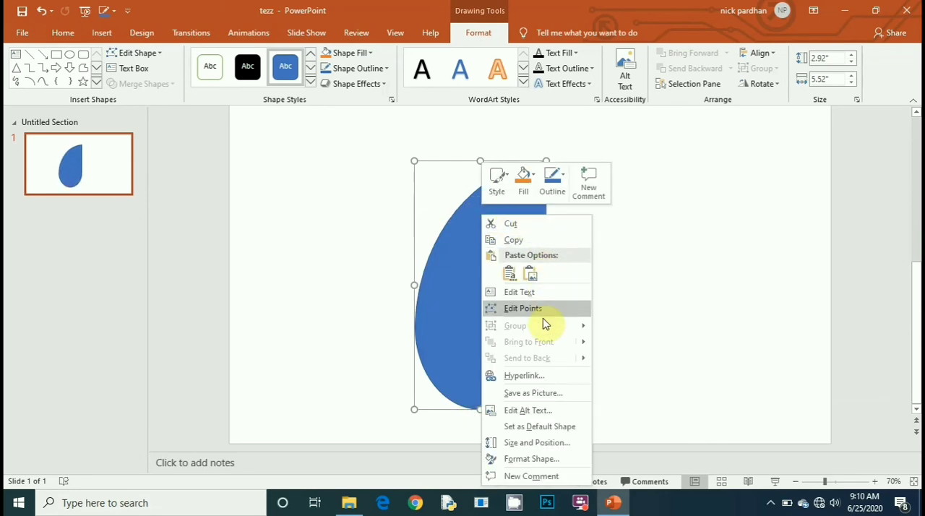
mouse_move(542, 329)
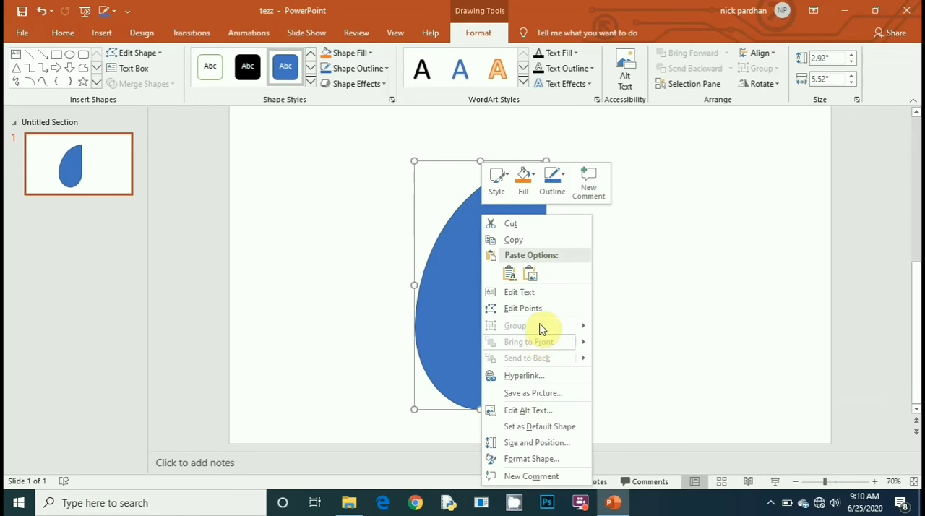
click(669, 322)
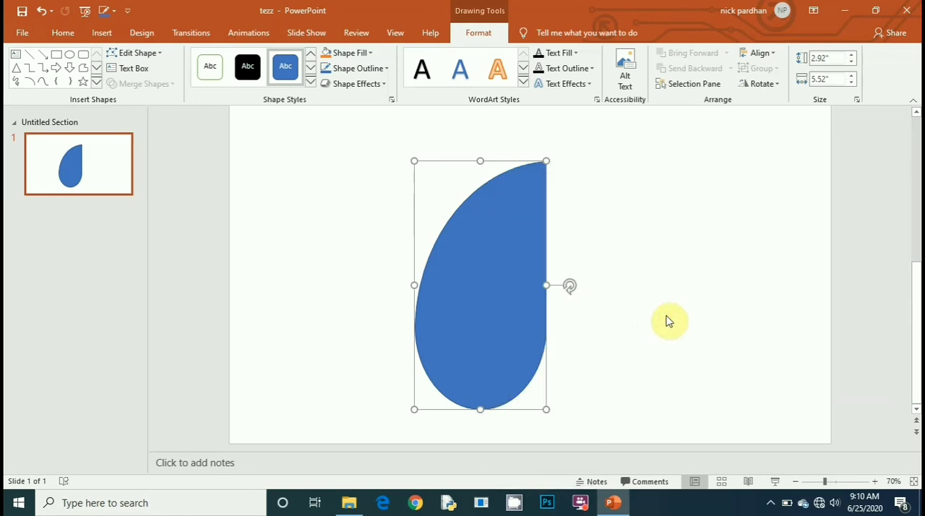
mouse_move(599, 262)
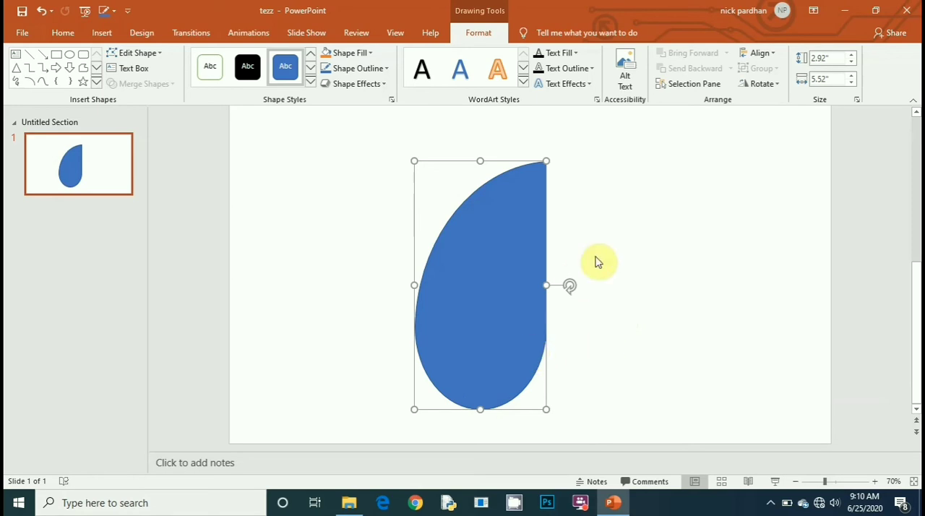
mouse_move(68, 60)
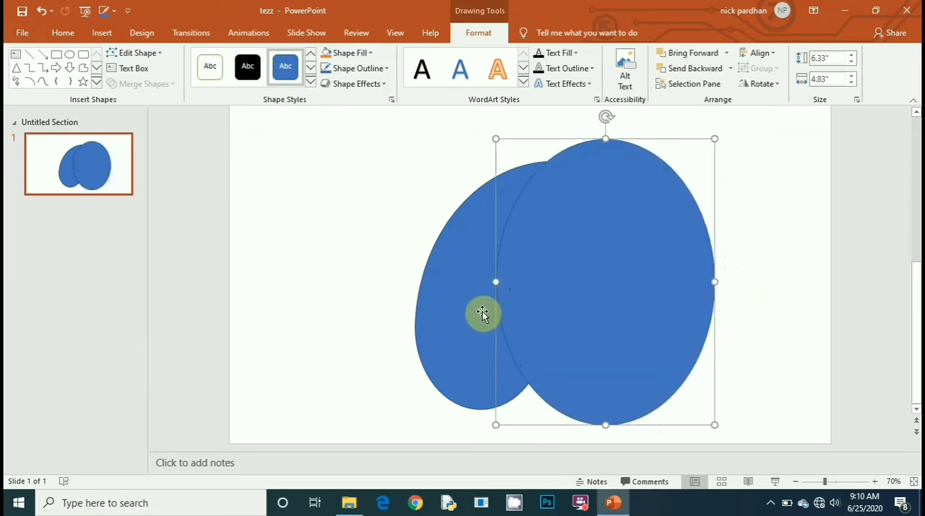
Step: Select the teardrop together with the overlapping oval
click(626, 272)
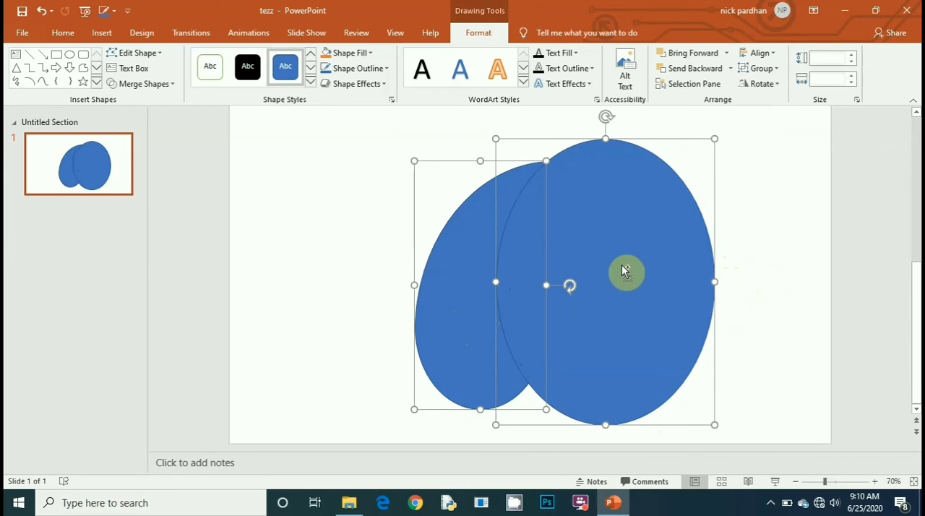
mouse_move(173, 93)
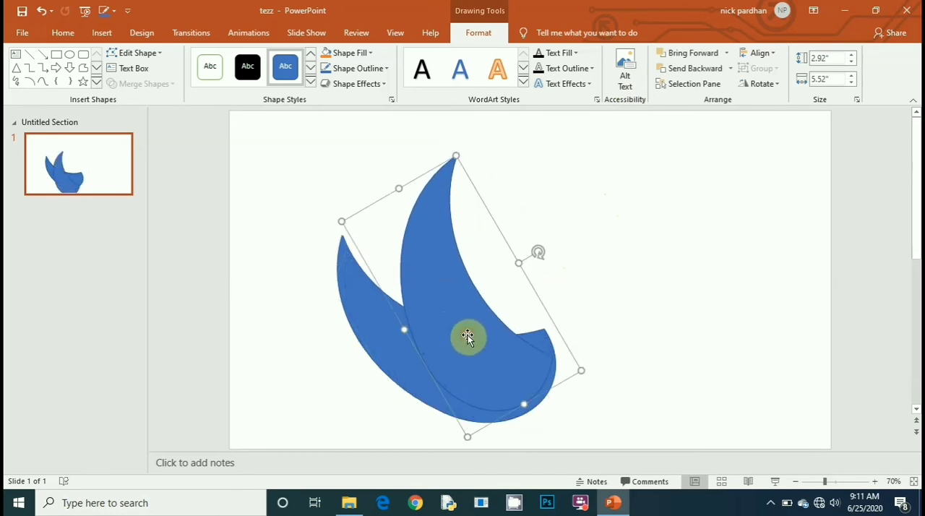
Step: Position and rotate several crescent copies, including a larger one, into an outward fan
drag(538, 252, 519, 225)
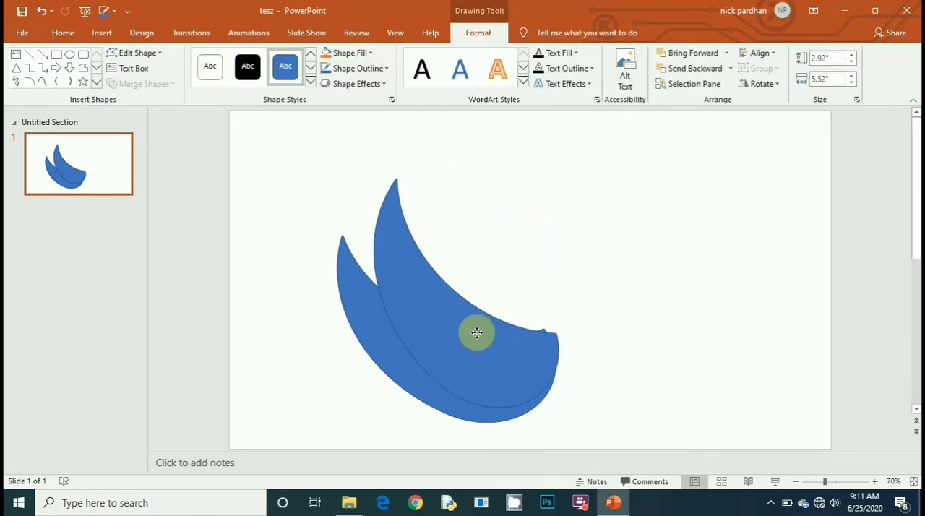
drag(477, 333, 472, 331)
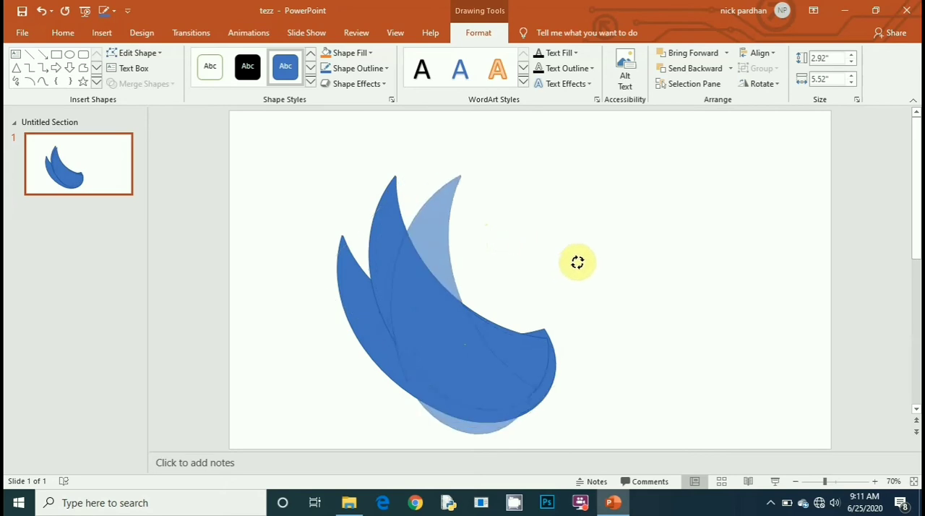
drag(577, 262, 450, 331)
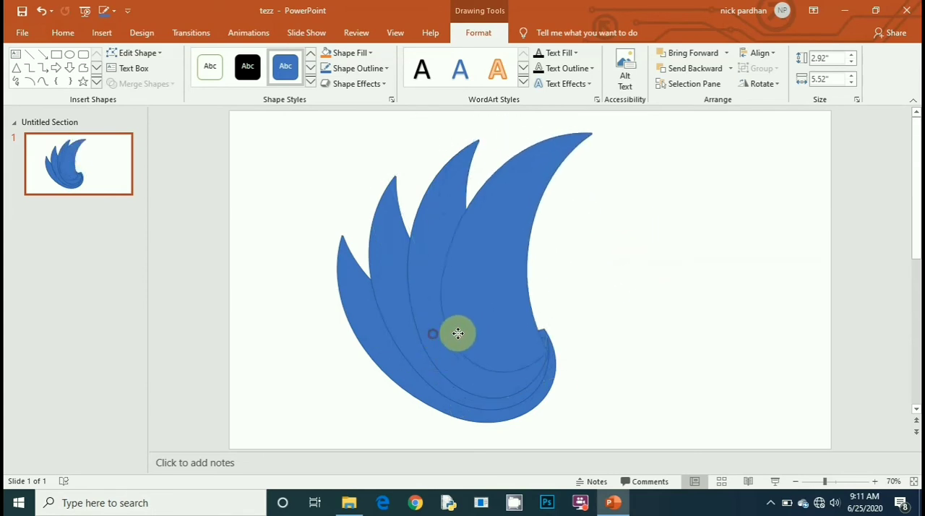
drag(457, 333, 461, 341)
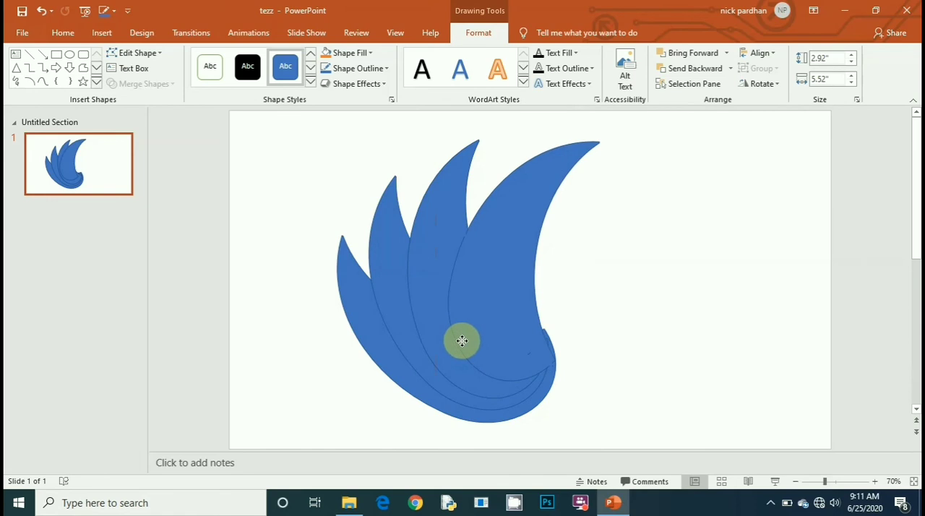
click(462, 341)
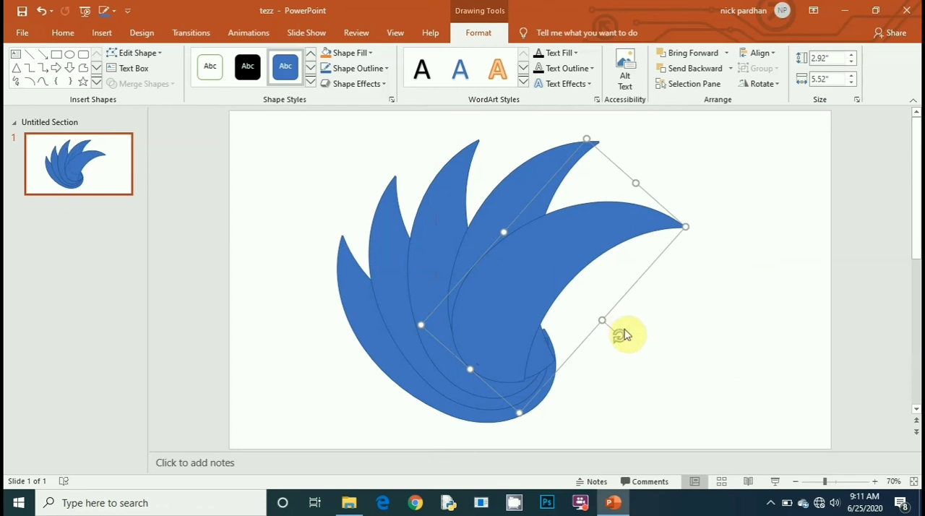
drag(625, 335, 629, 329)
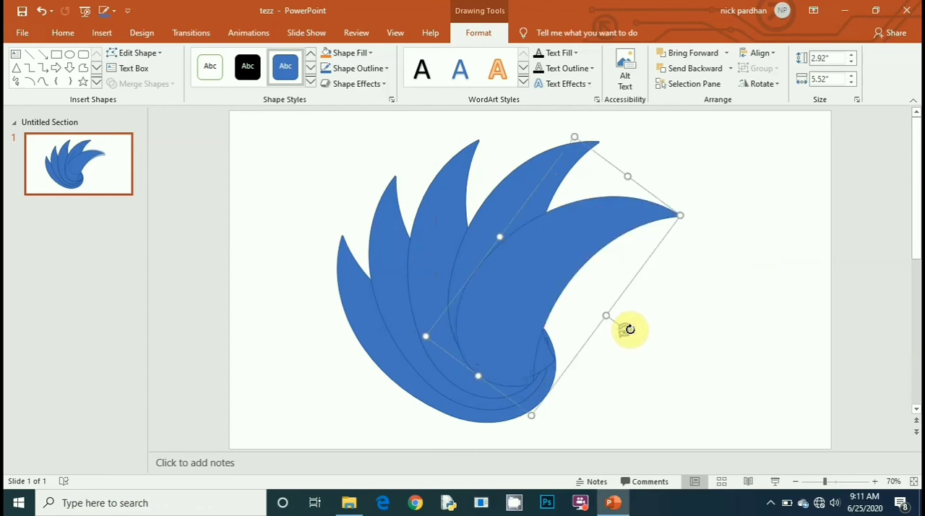
mouse_move(484, 298)
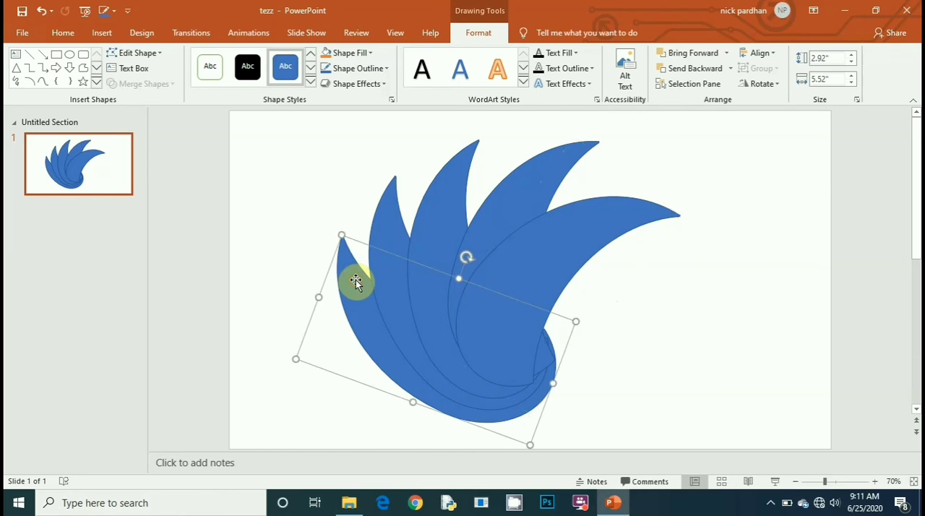
mouse_move(365, 68)
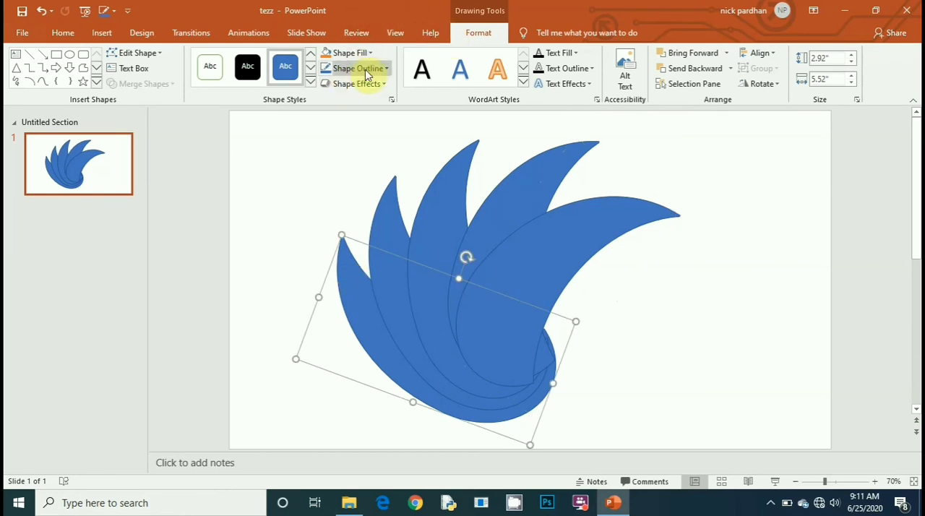
mouse_move(364, 68)
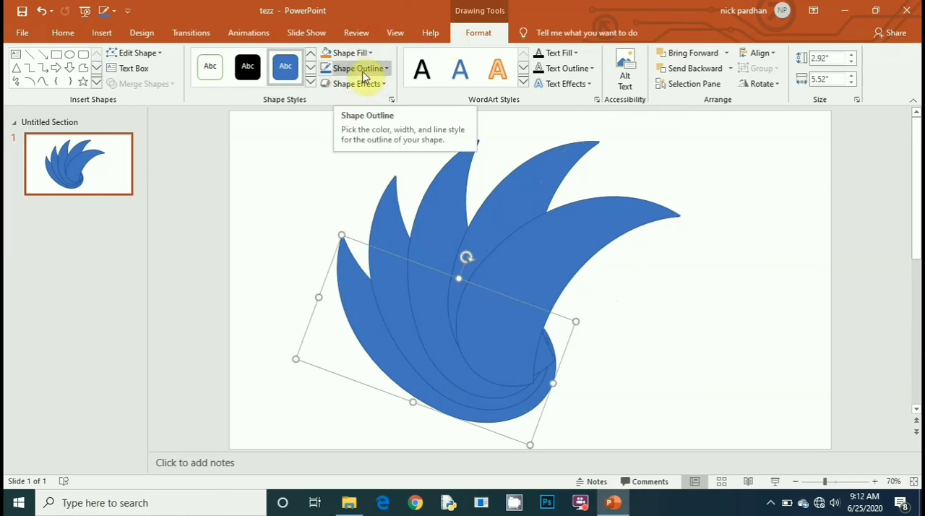
Step: Set the arcs to No Outline, then deselect to inspect the solid flame
click(354, 68)
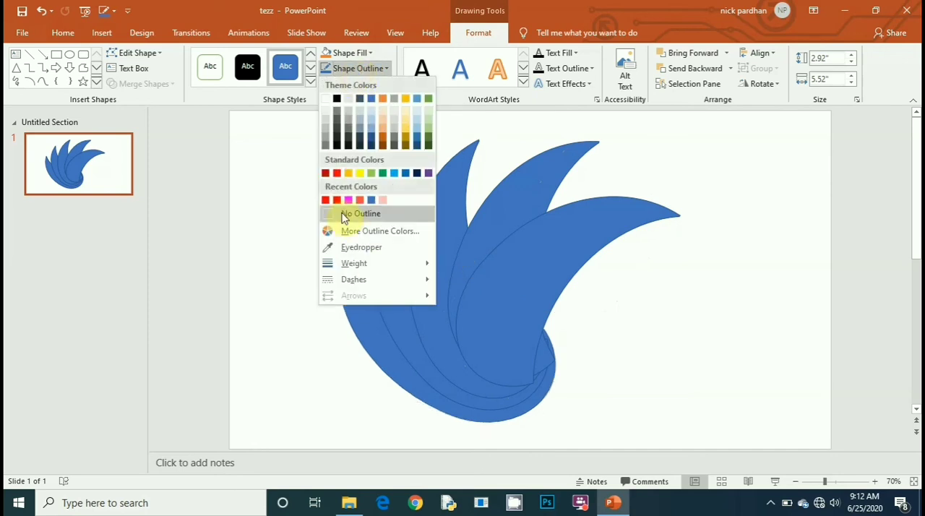
click(360, 214)
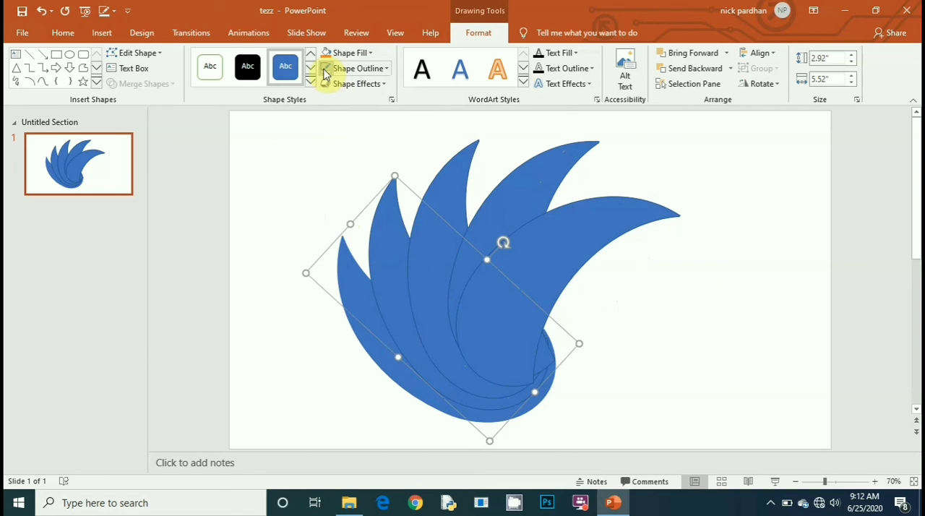
mouse_move(359, 68)
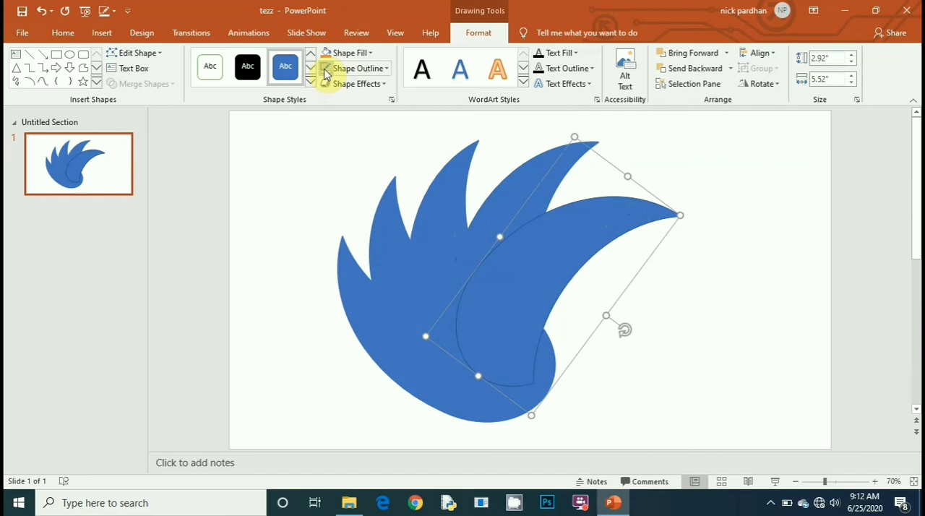
click(334, 177)
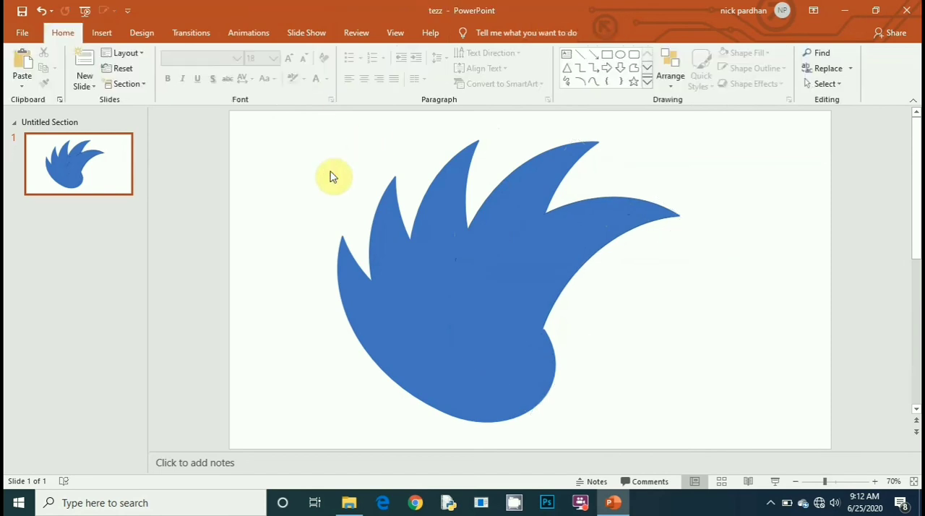
mouse_move(299, 159)
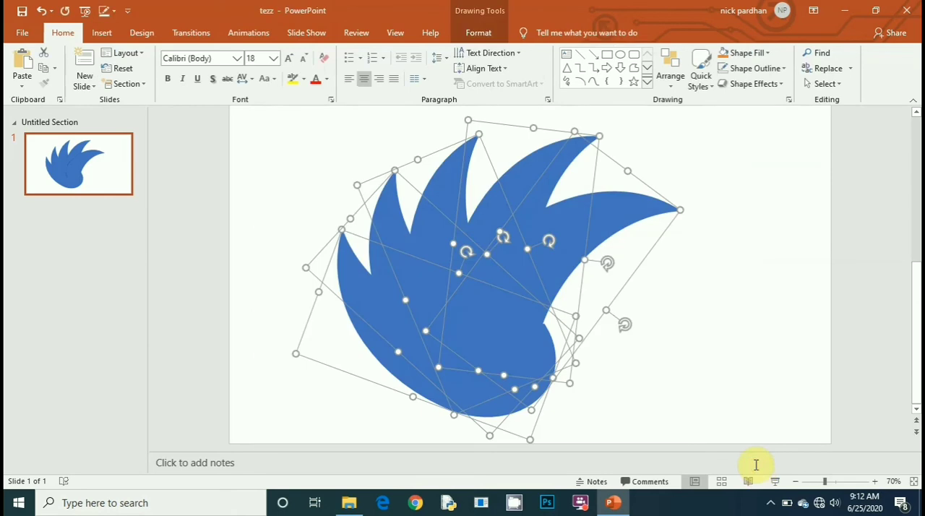
mouse_move(479, 32)
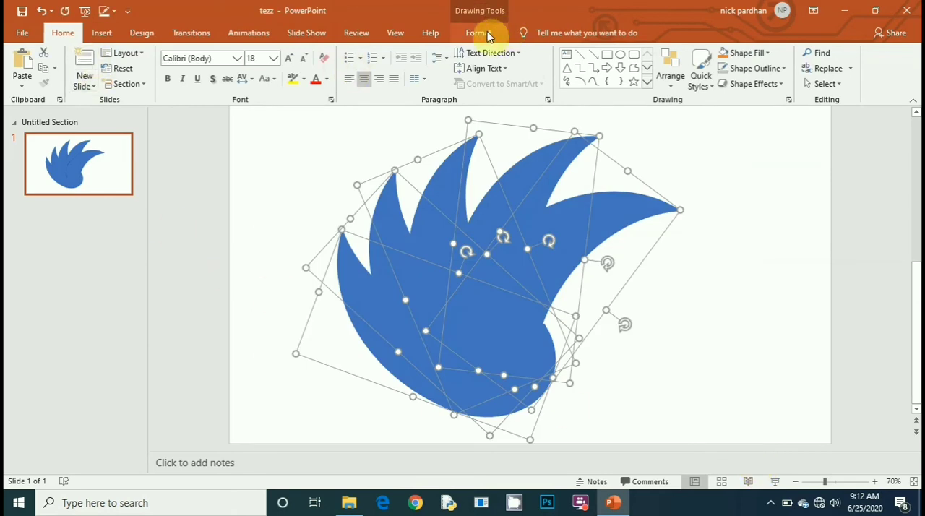
Step: Apply Merge Shapes > Combine to the selected arcs so overlaps become cut-outs
click(478, 33)
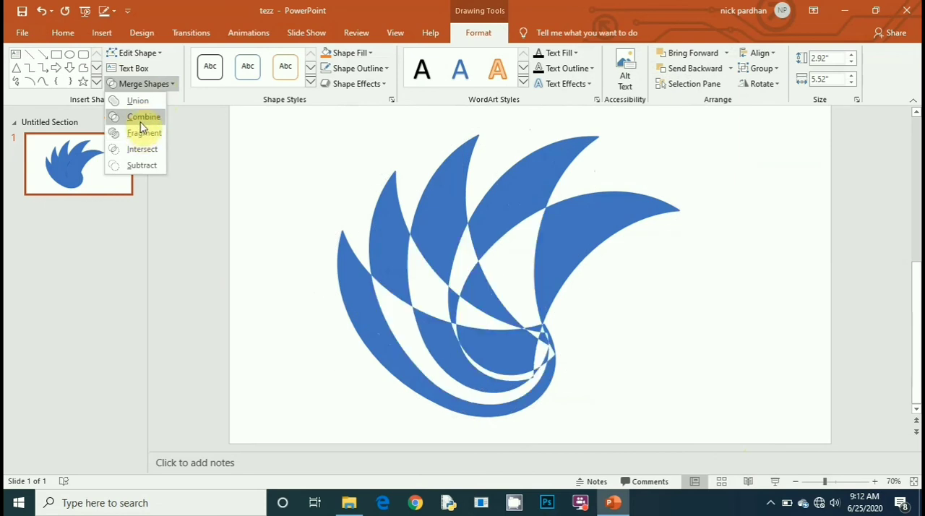
mouse_move(144, 116)
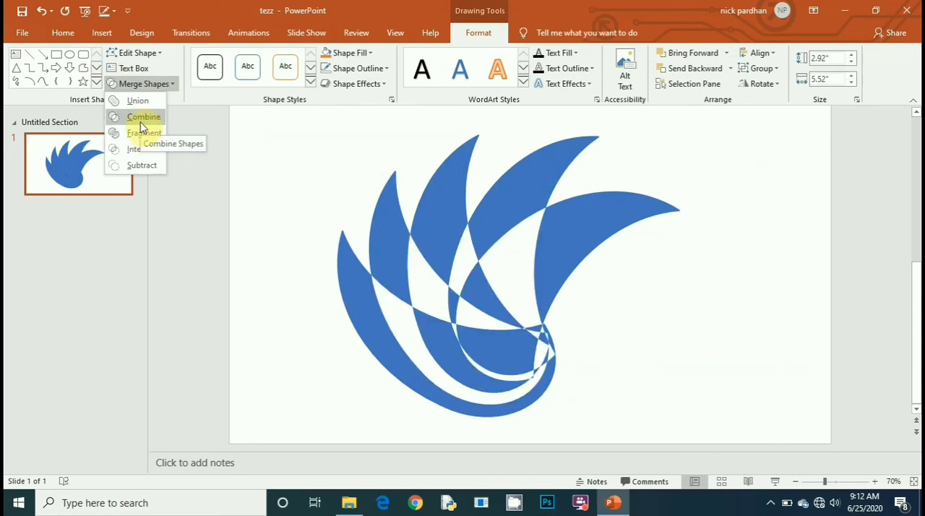
click(143, 116)
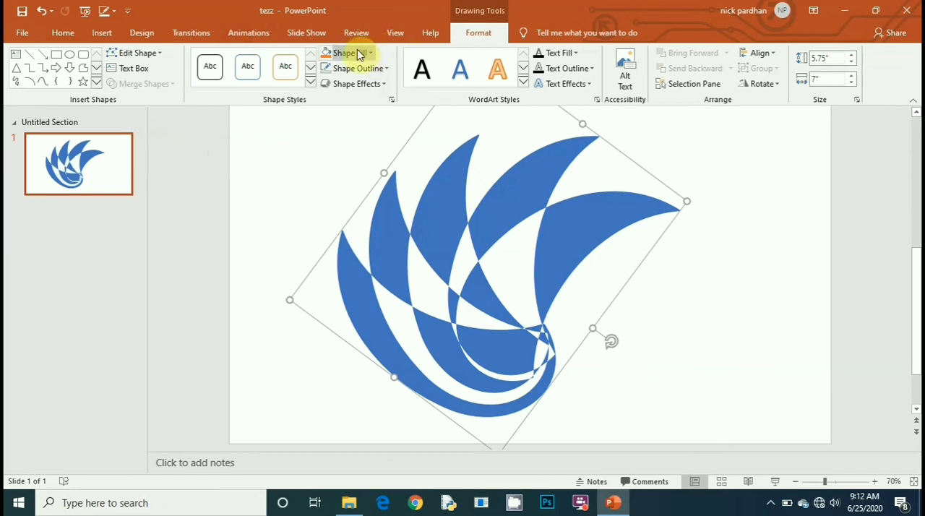
Step: Set the logo's shape fill to Black, Text 1
click(345, 52)
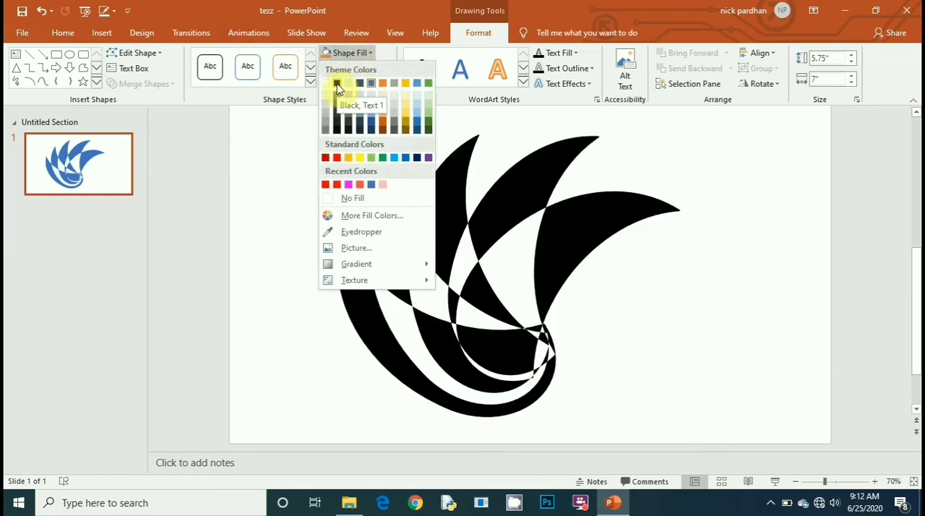
click(337, 86)
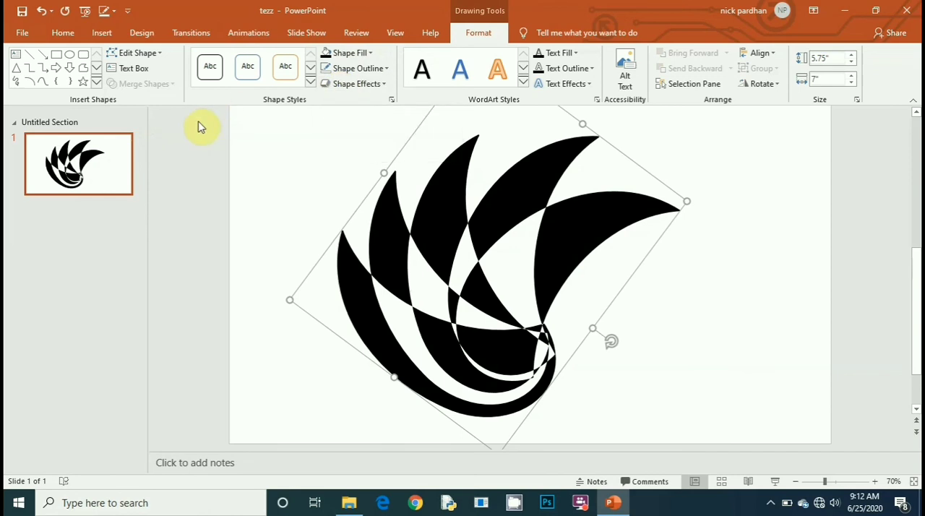
mouse_move(187, 142)
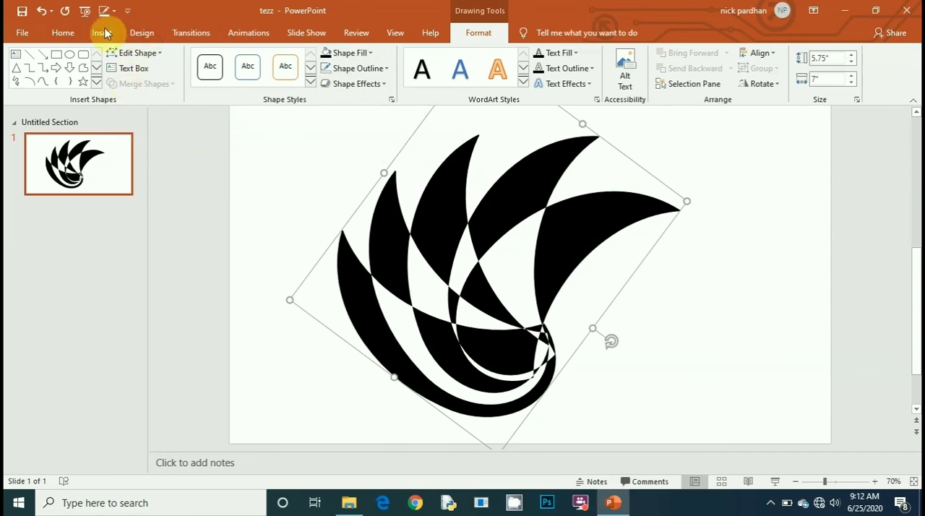
Step: Insert a text box right of the logo and type 'tezz'
click(101, 33)
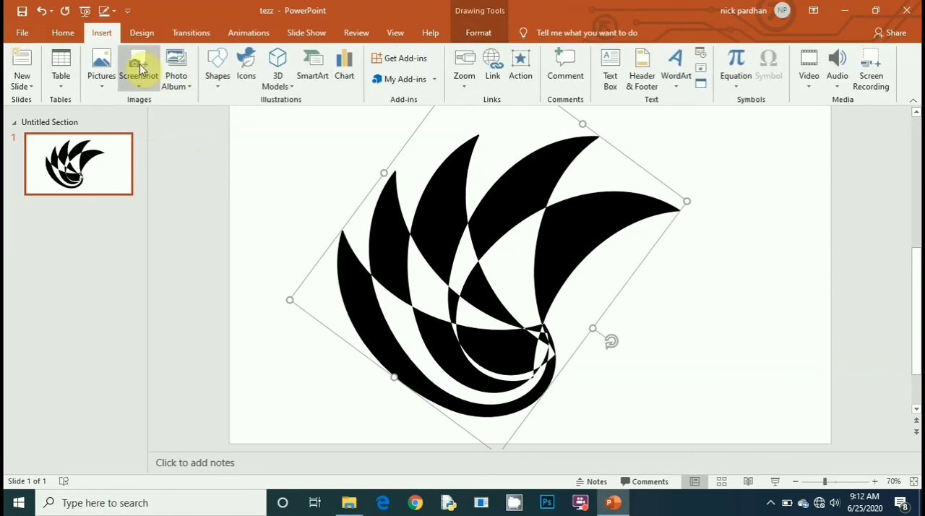
mouse_move(707, 239)
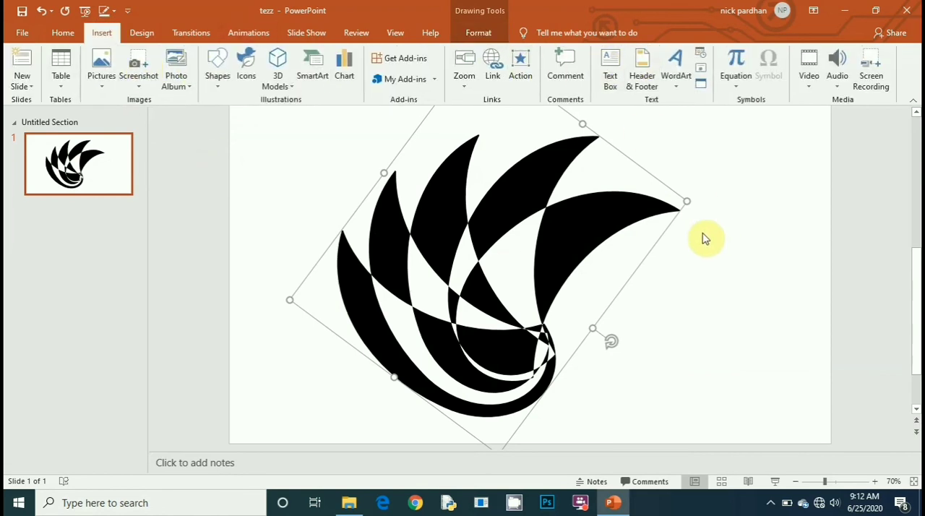
click(610, 69)
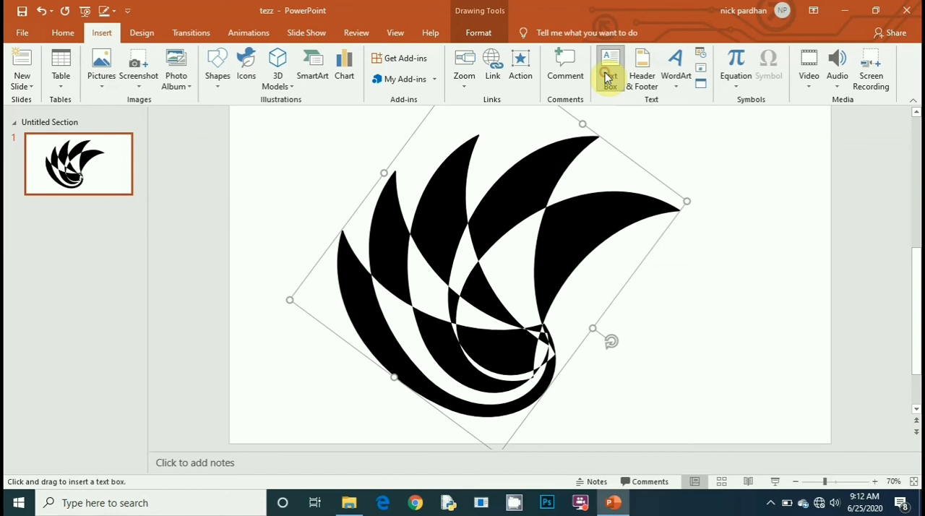
drag(654, 266, 820, 394)
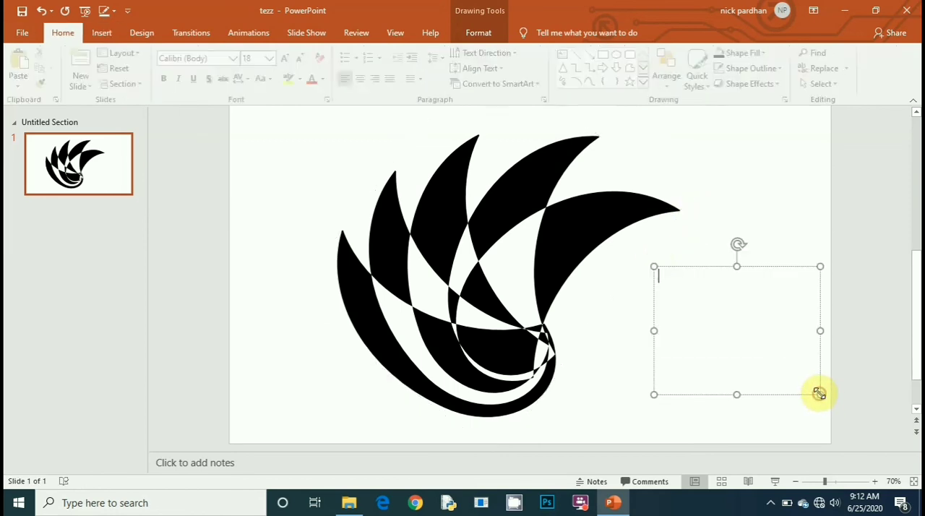
text(tezz)
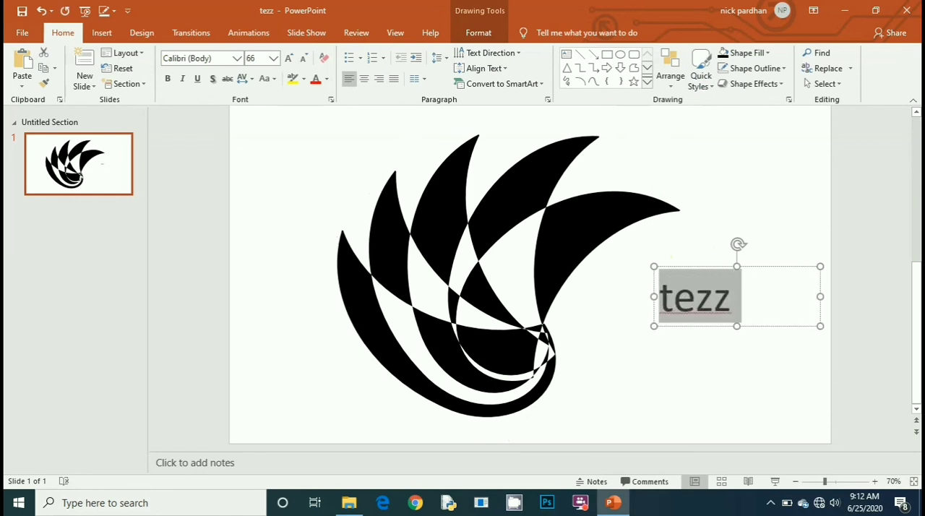
Step: Enlarge the 'tezz' text and colour it yellow, then deselect it
click(288, 58)
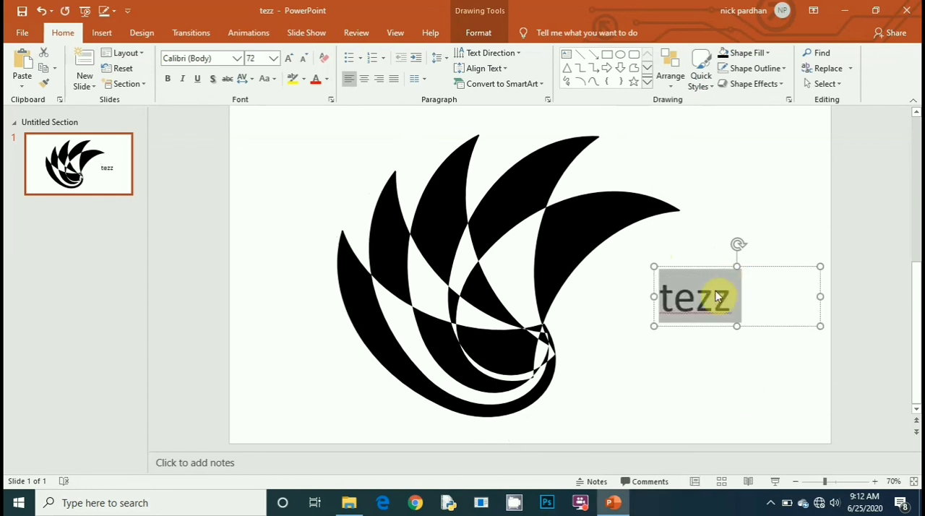
click(288, 58)
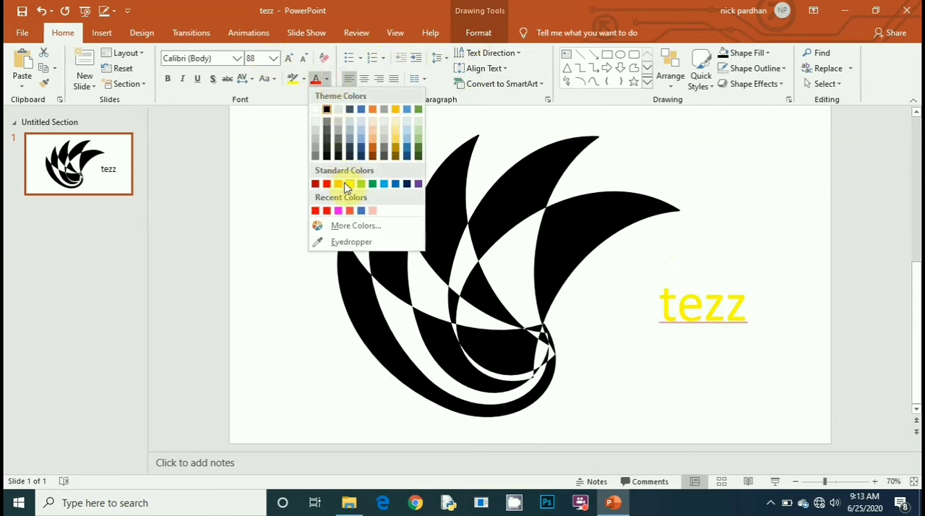
click(337, 183)
text(138)
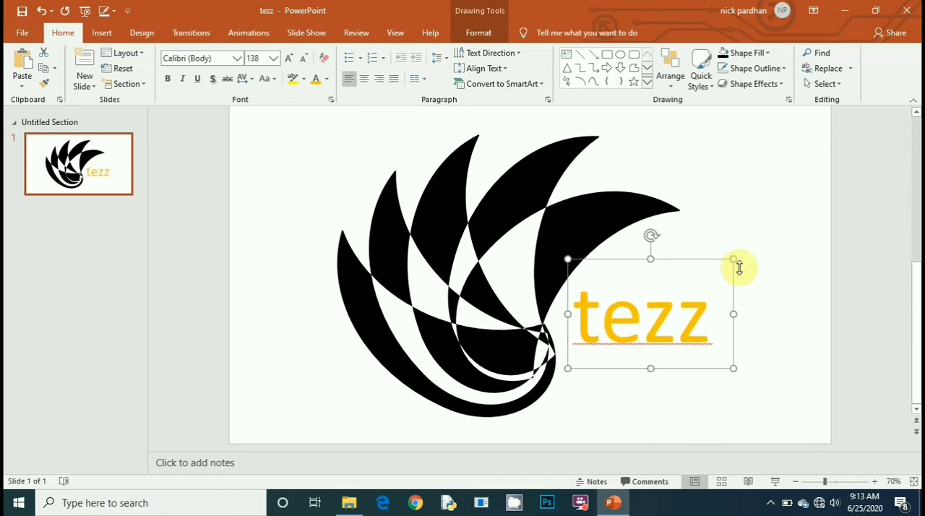
click(253, 235)
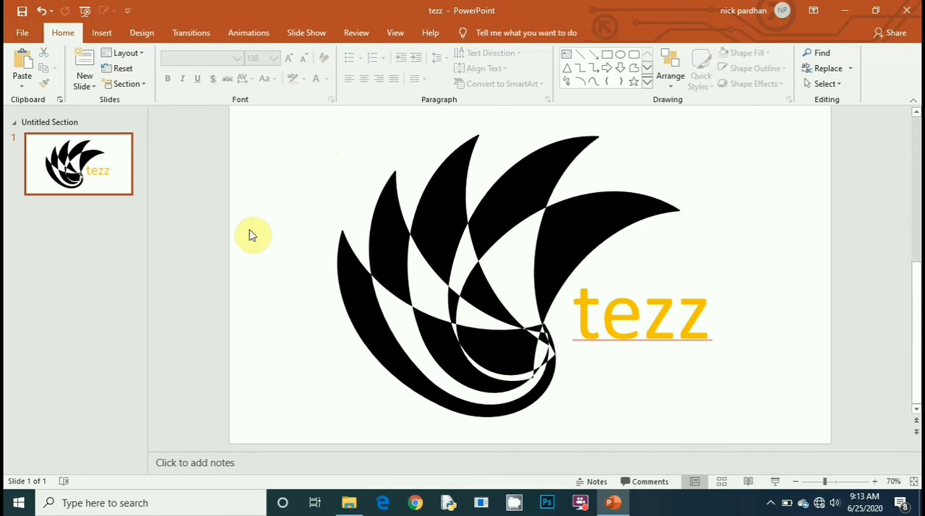
mouse_move(342, 273)
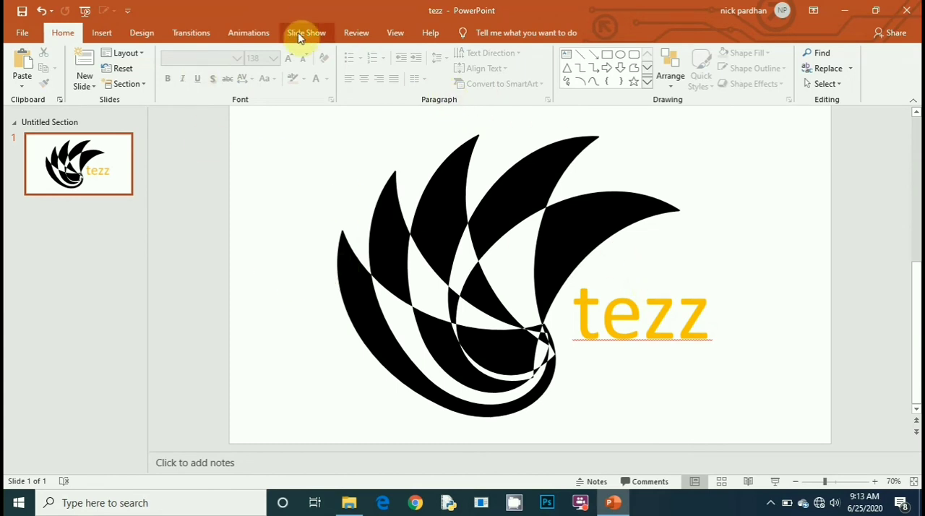
Step: Switch to the Slide Show ribbon to reveal the presentation options
click(307, 32)
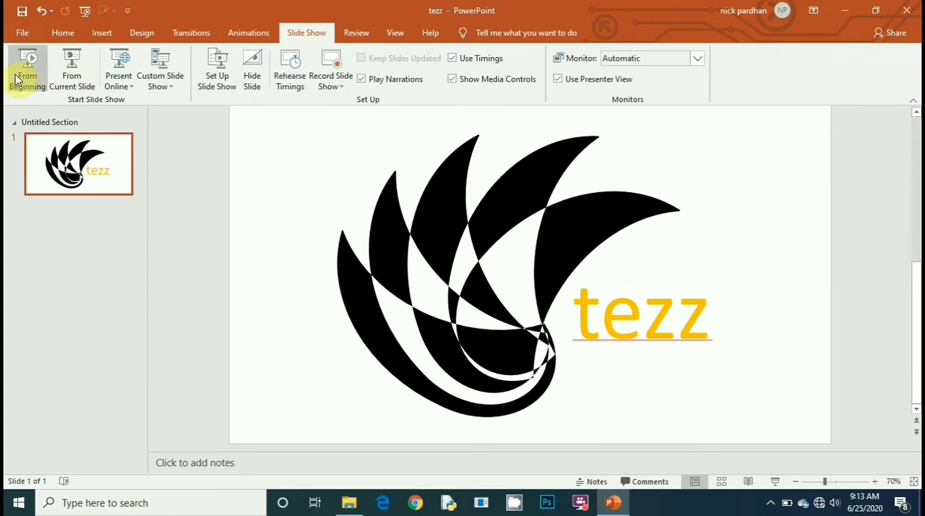